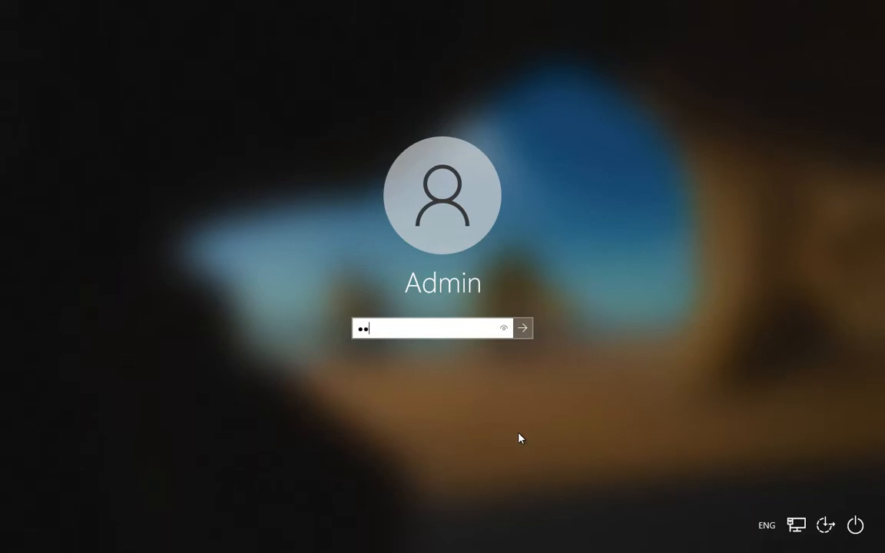
# - Attempt the Admin sign-in with the typed password, then boot into Hiren's BootCD PE
pyautogui.click(504, 328)
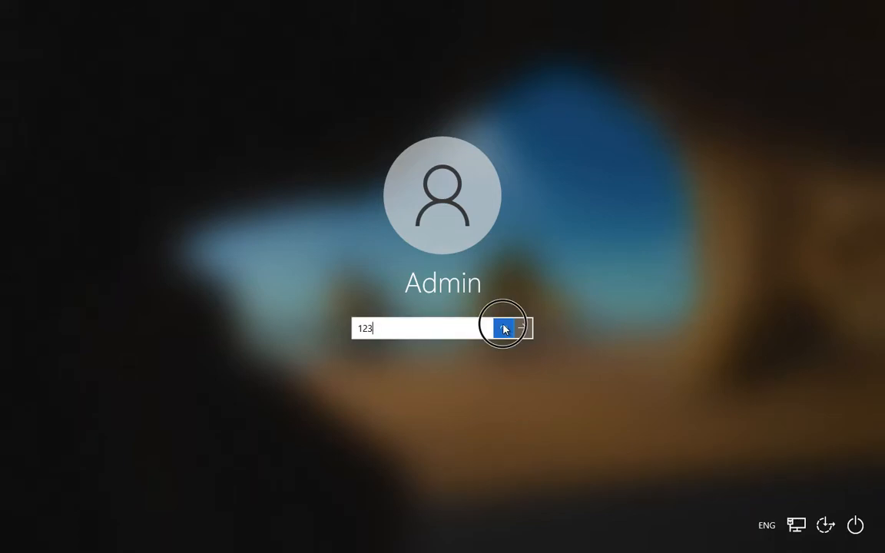
pyautogui.click(505, 328)
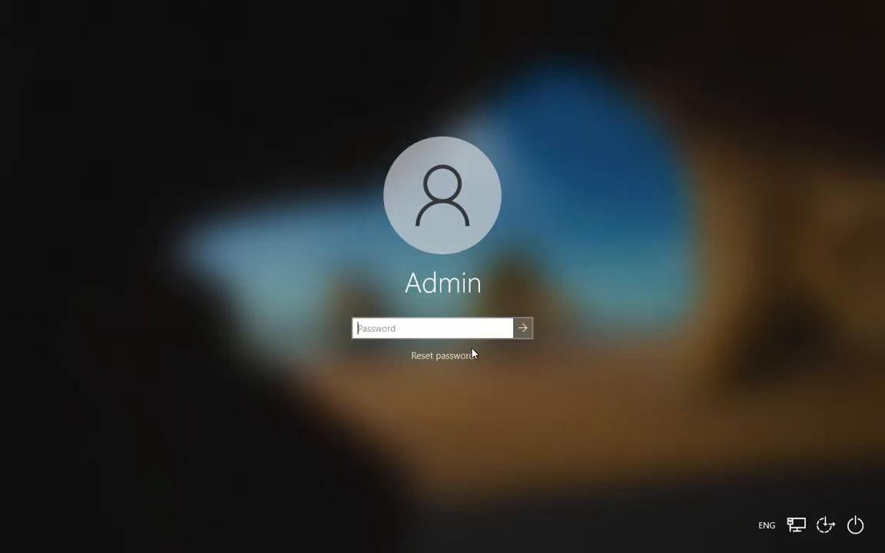
pyautogui.click(855, 526)
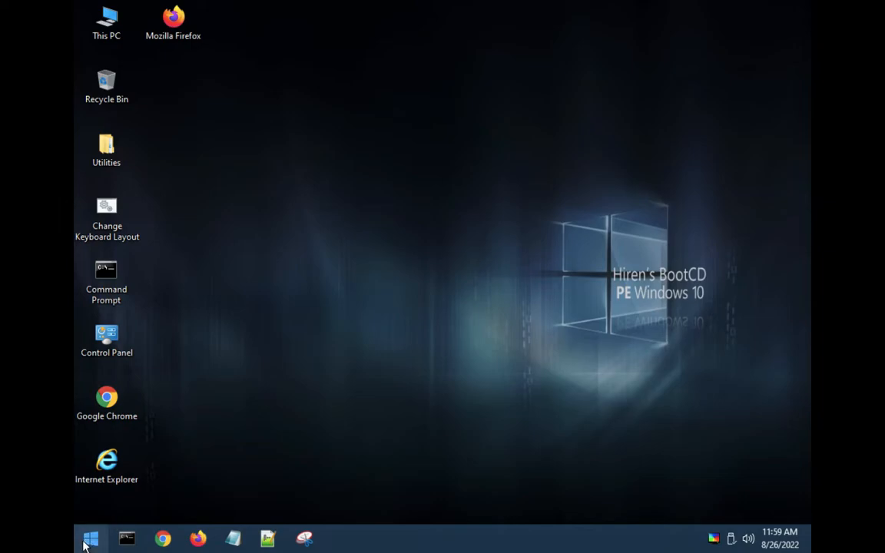
# - Launch NT Password Edit from Start › All Programs › Security › Passwords
pyautogui.click(90, 538)
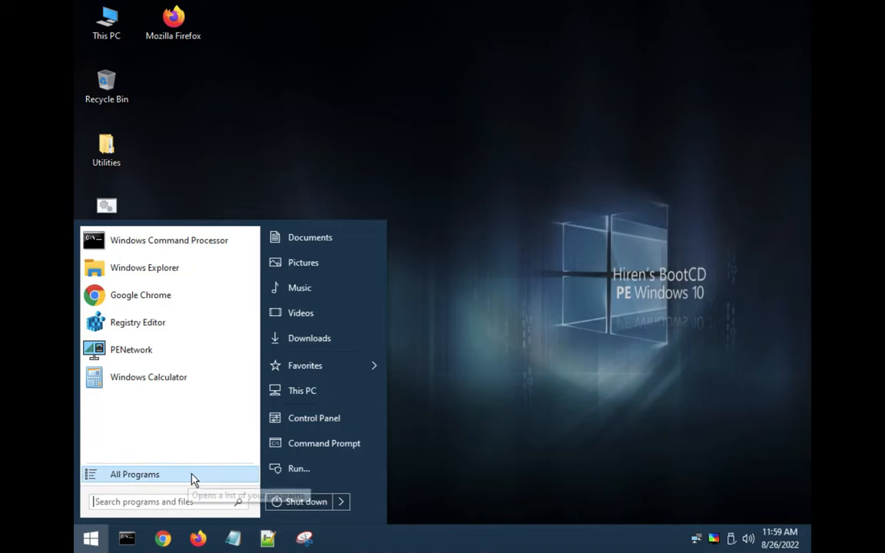
pyautogui.moveTo(219, 481)
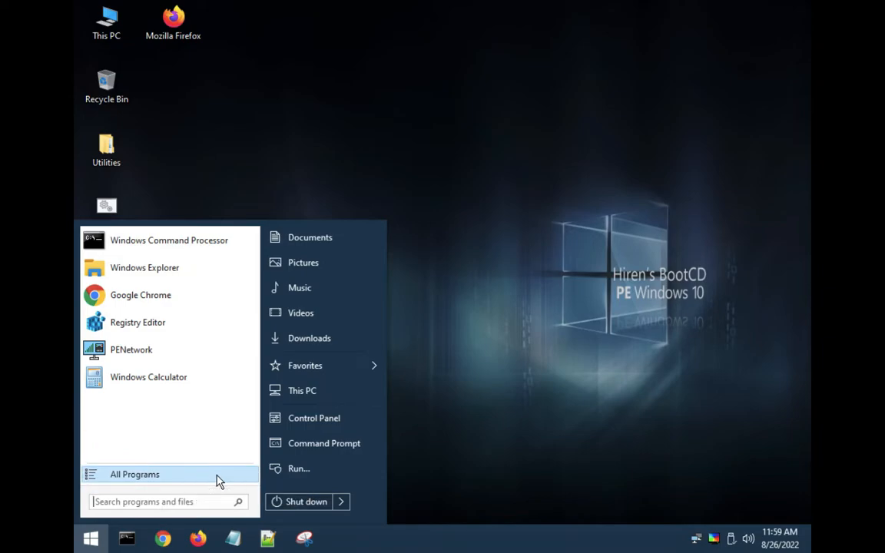
pyautogui.click(134, 474)
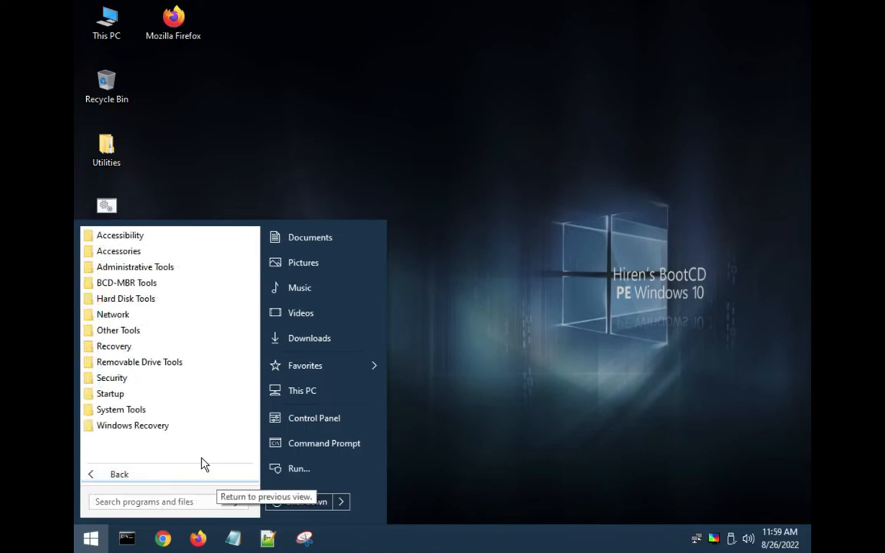
pyautogui.click(111, 377)
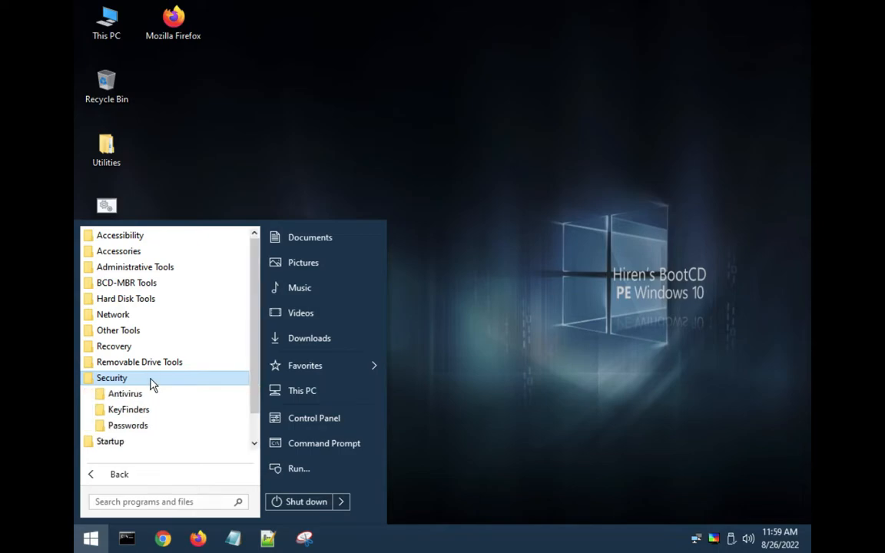
pyautogui.moveTo(168, 426)
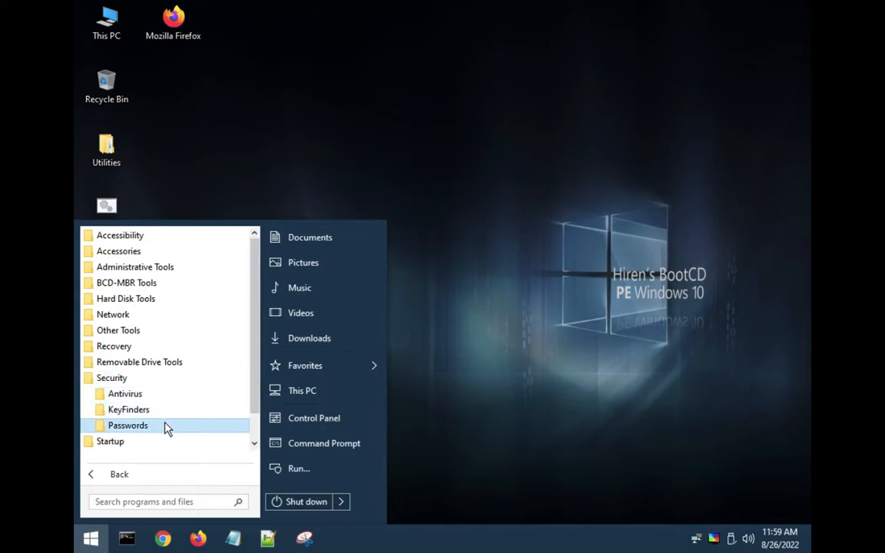
pyautogui.click(128, 424)
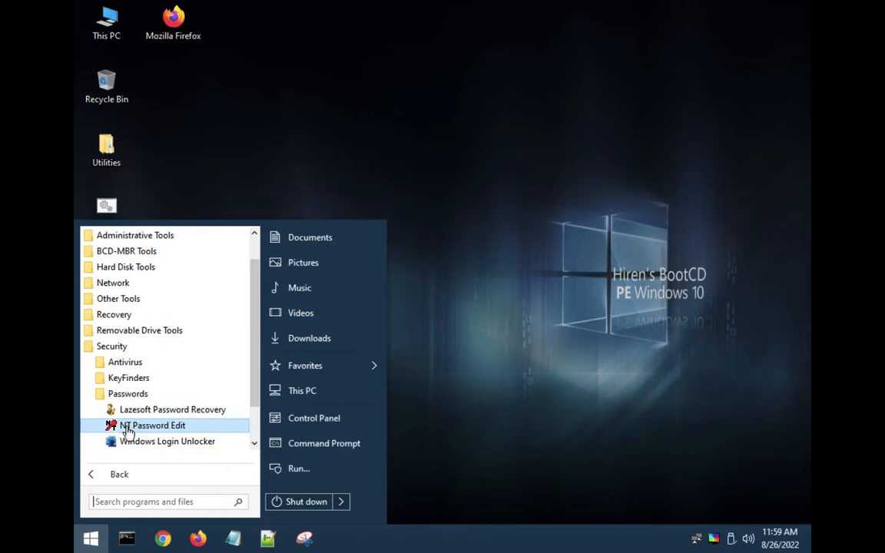
pyautogui.moveTo(185, 430)
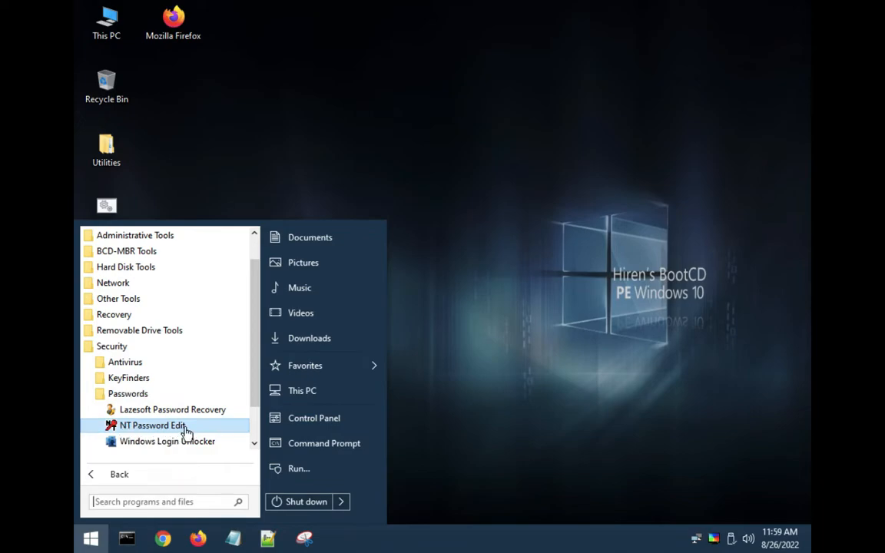
pyautogui.click(153, 424)
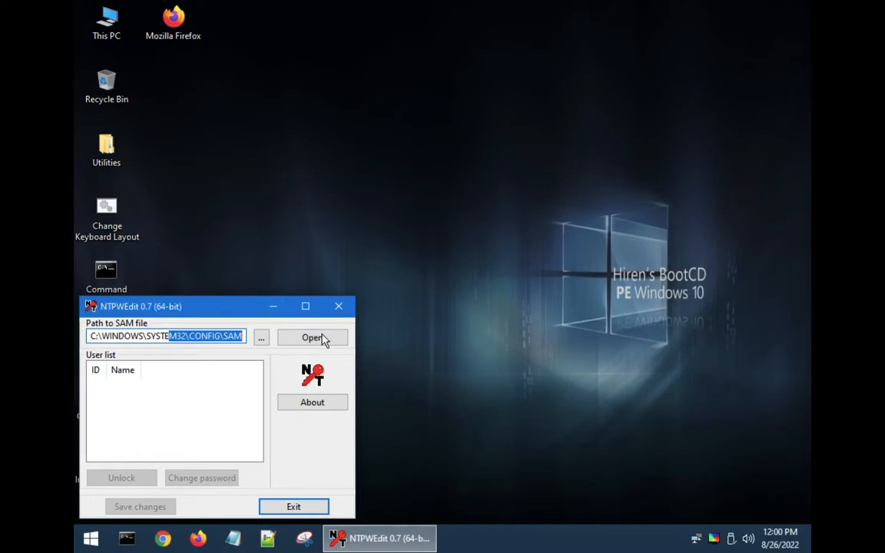
# - Load the SAM file, select the Admin account (ID 1001), and start a password change
pyautogui.click(312, 338)
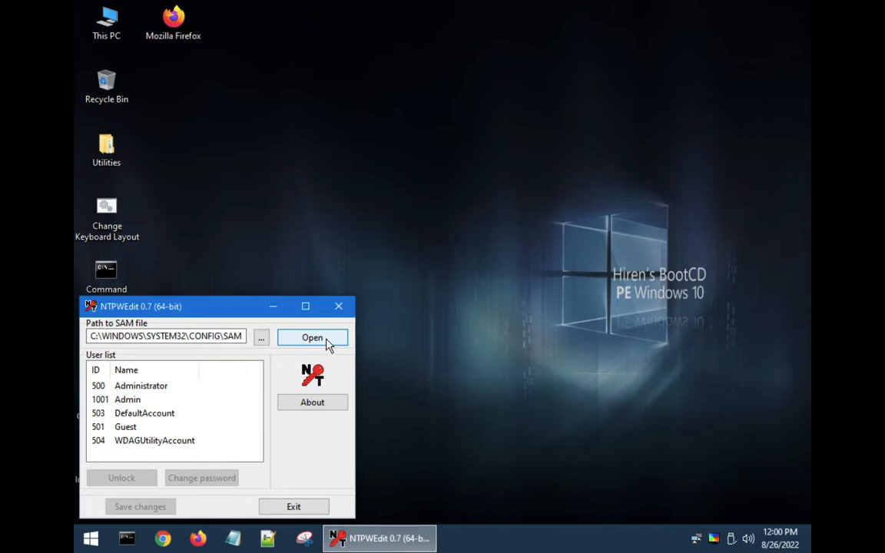
pyautogui.click(128, 399)
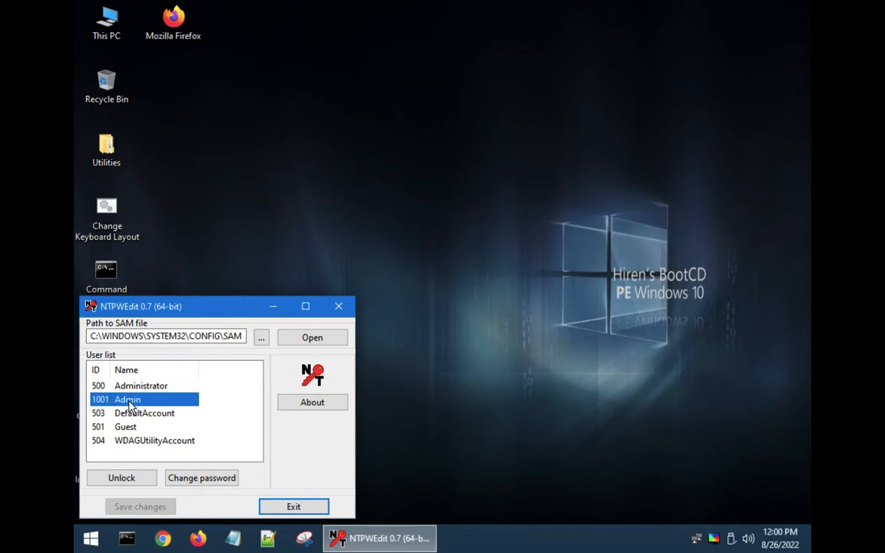
pyautogui.moveTo(134, 405)
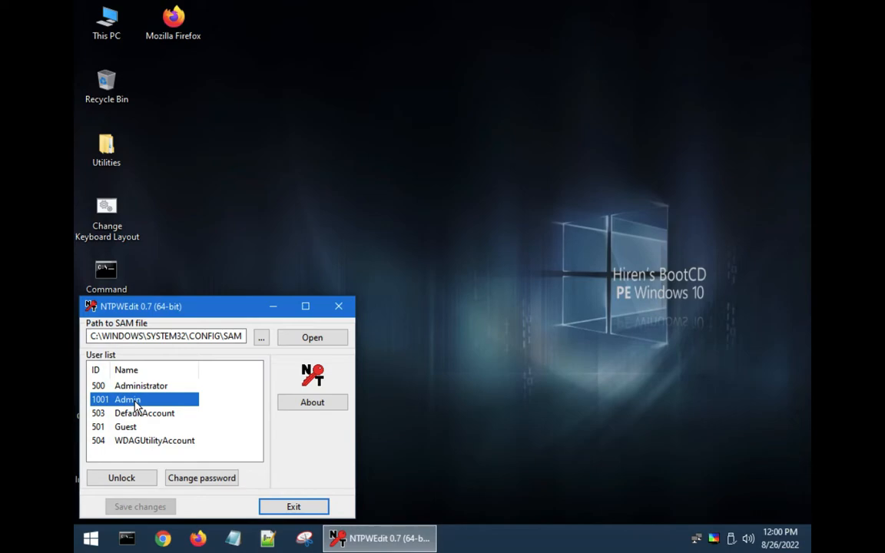
pyautogui.moveTo(201, 478)
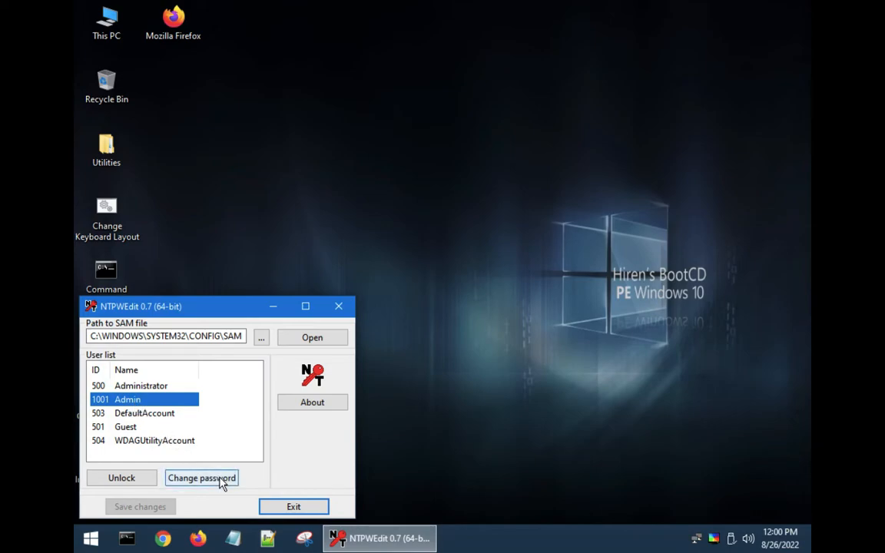
pyautogui.click(201, 478)
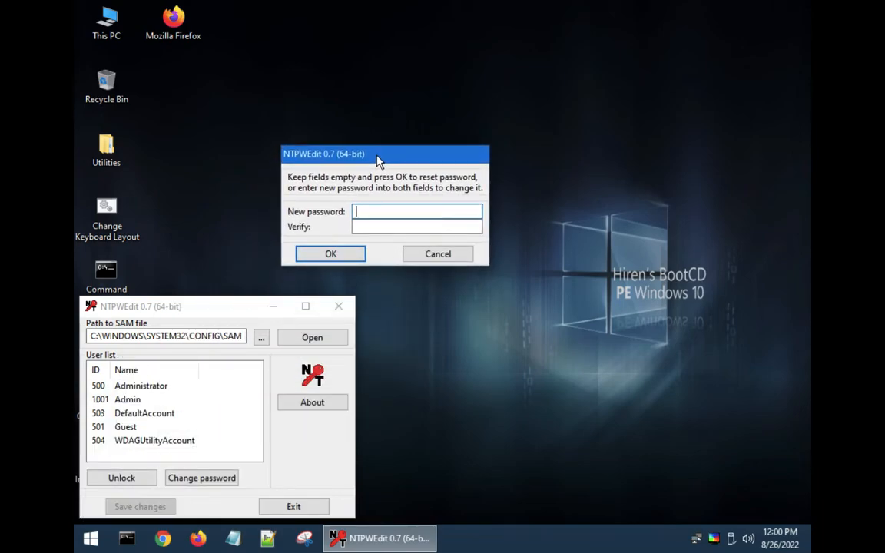
# - Enter the new Admin password in both New password and Verify, and confirm
pyautogui.write('***')
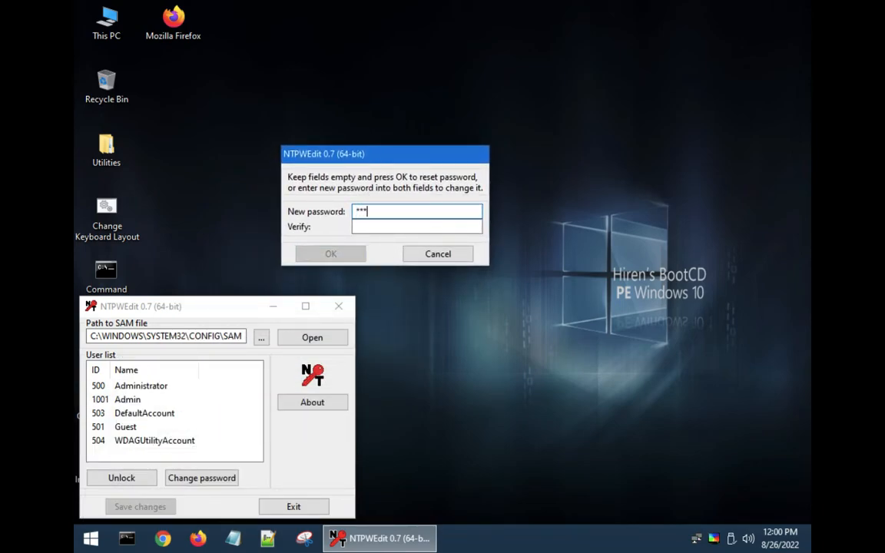
pyautogui.write('***')
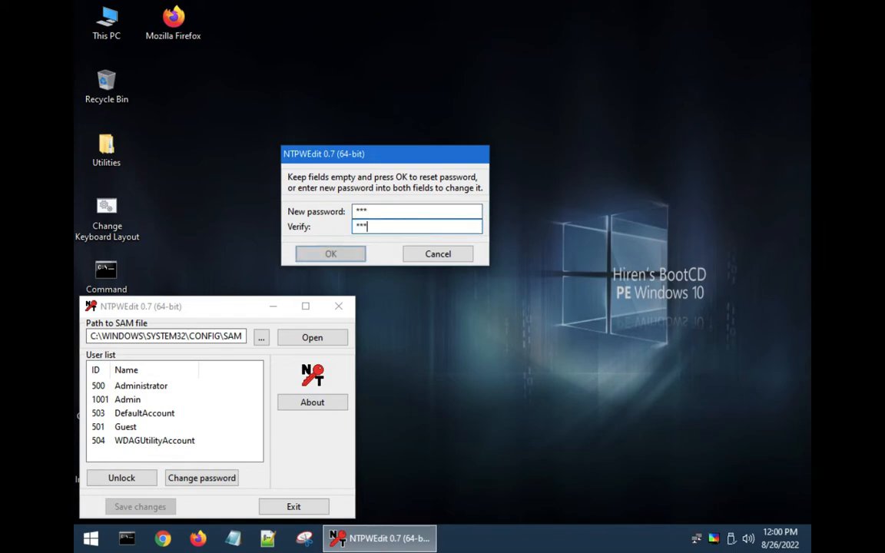
pyautogui.click(331, 253)
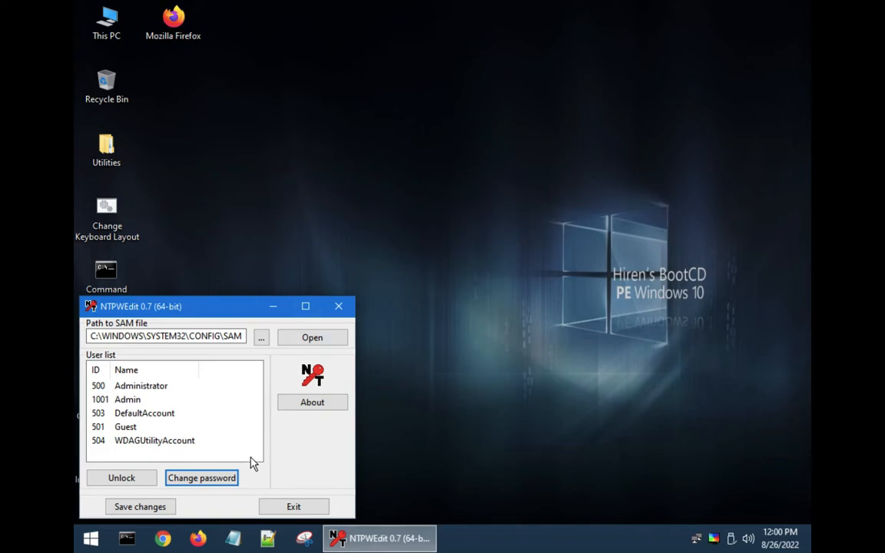
pyautogui.moveTo(222, 516)
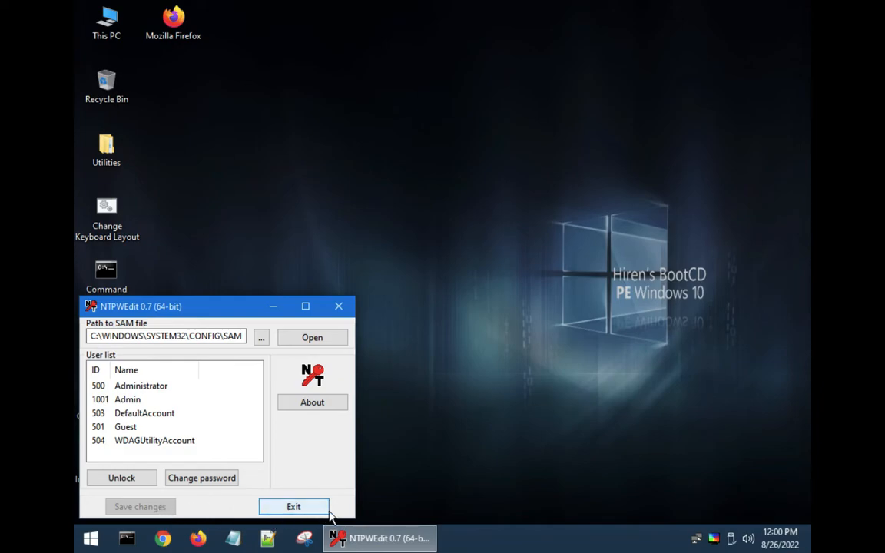
# - Exit NTPWEdit and restart the PC from the Start menu's Shut down options
pyautogui.click(294, 507)
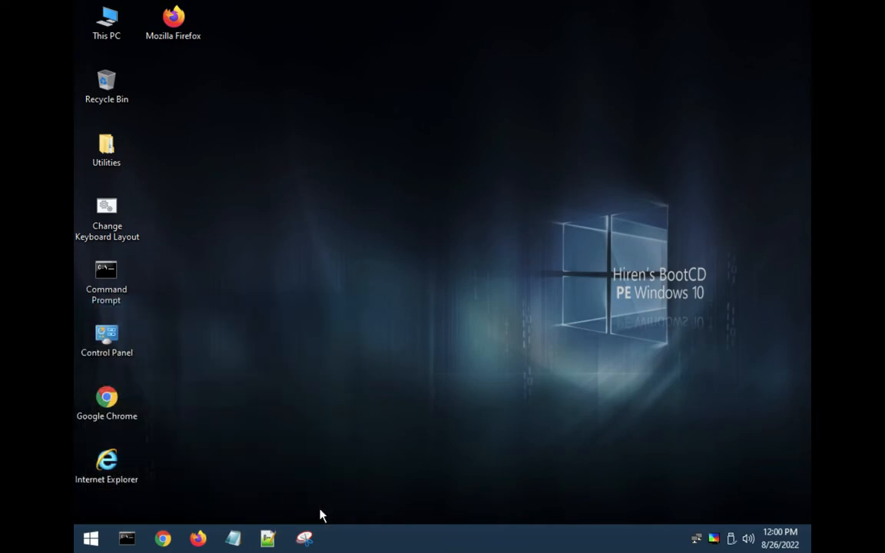
pyautogui.click(90, 537)
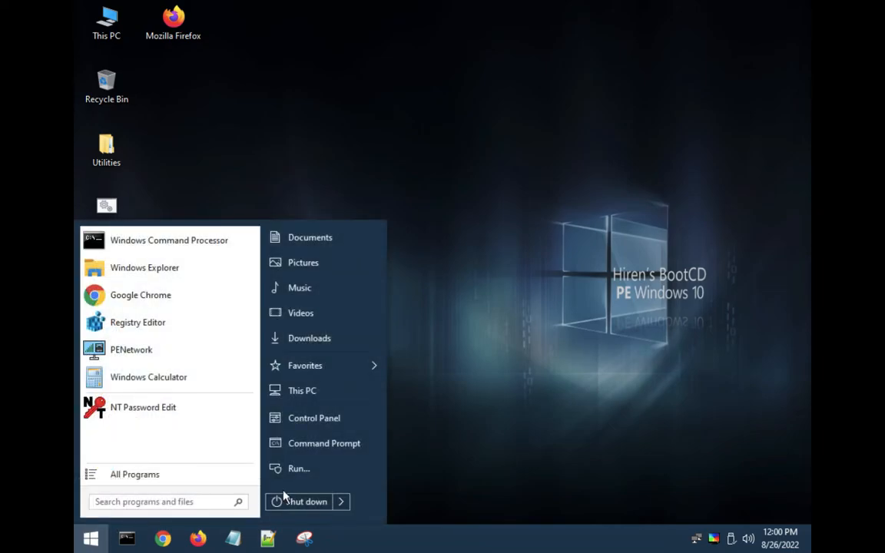
pyautogui.click(340, 501)
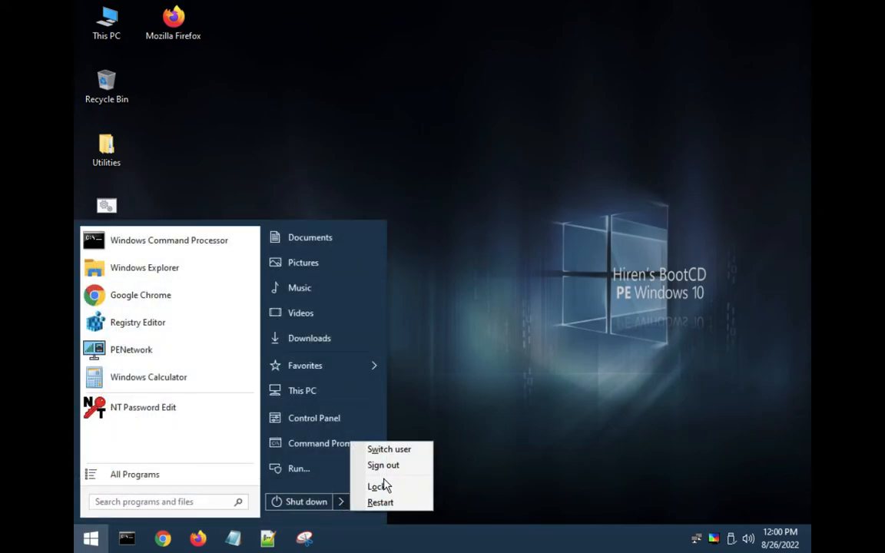
pyautogui.click(375, 486)
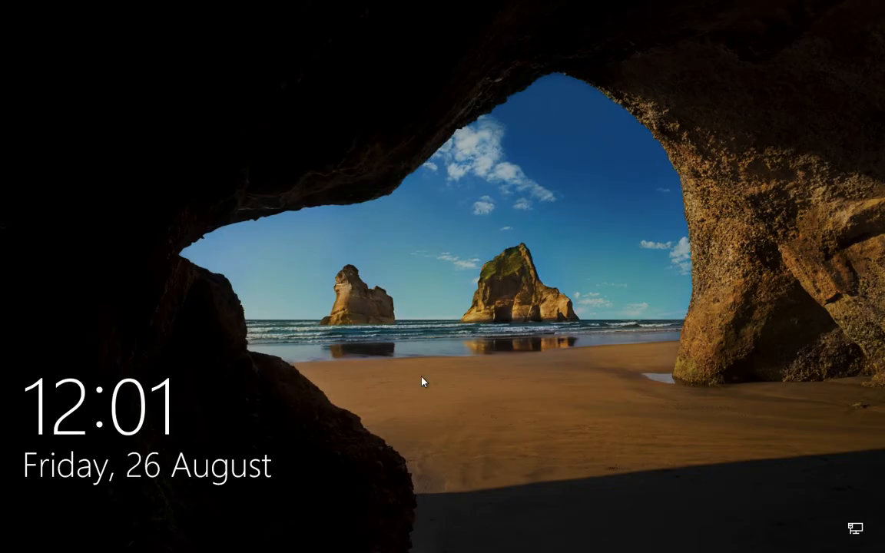
# - Dismiss the lock screen, enter and reveal the new password, and sign in as Admin
pyautogui.click(420, 382)
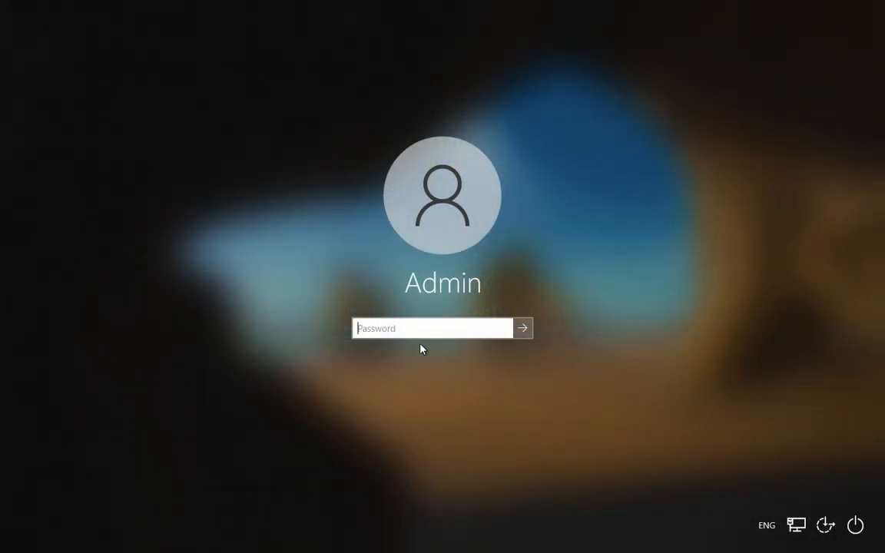
pyautogui.write('••')
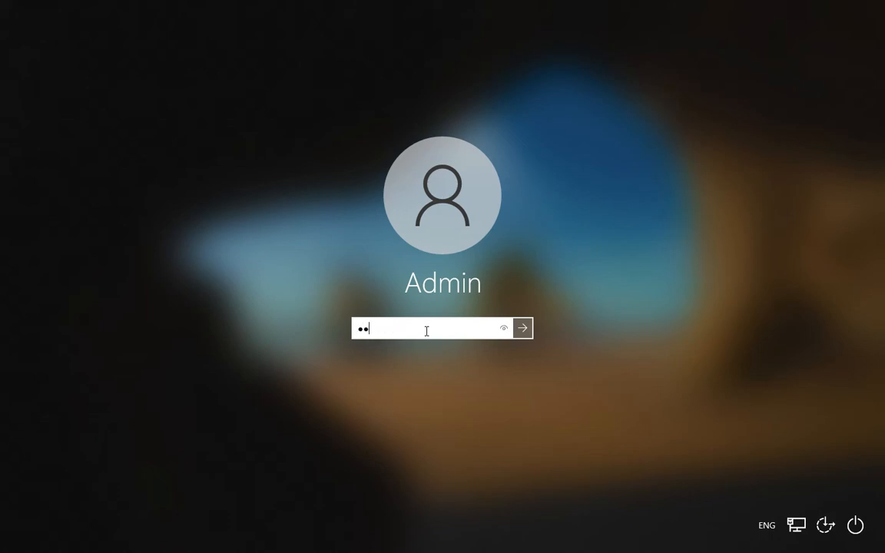
pyautogui.click(504, 328)
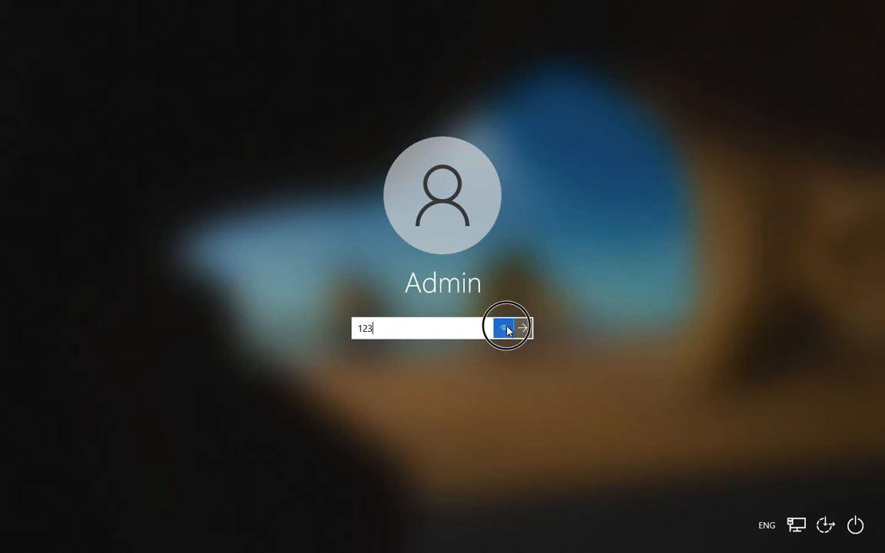
pyautogui.click(522, 328)
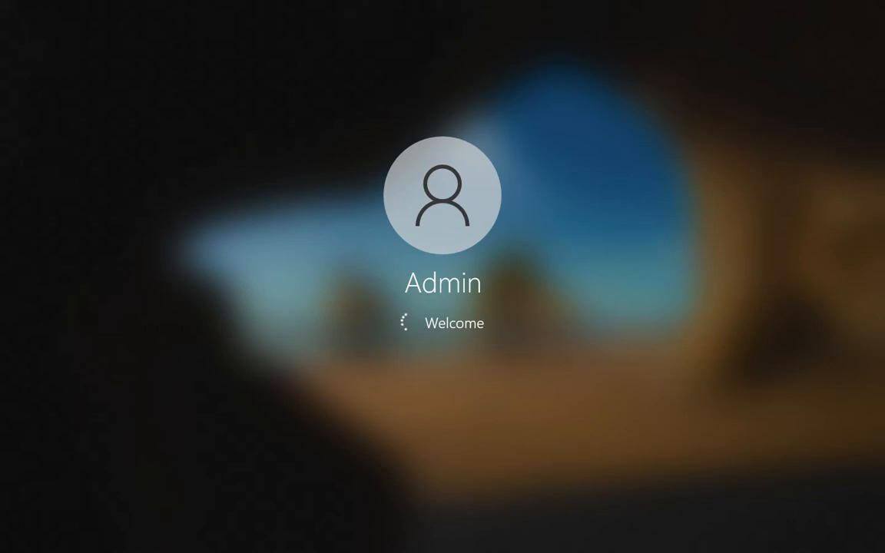